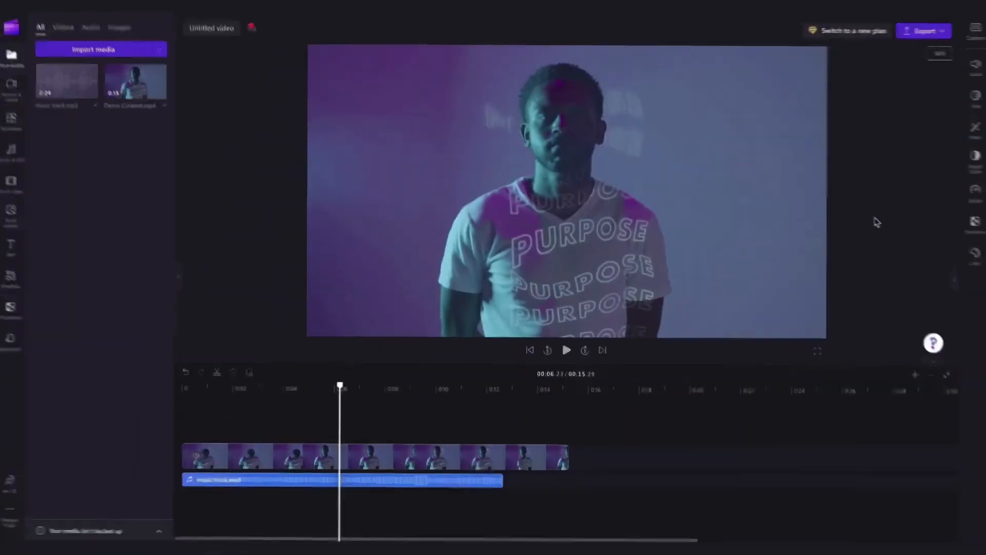
Leave Clipchamp and search for tiktok to reach the TikTok For You page.
click(923, 30)
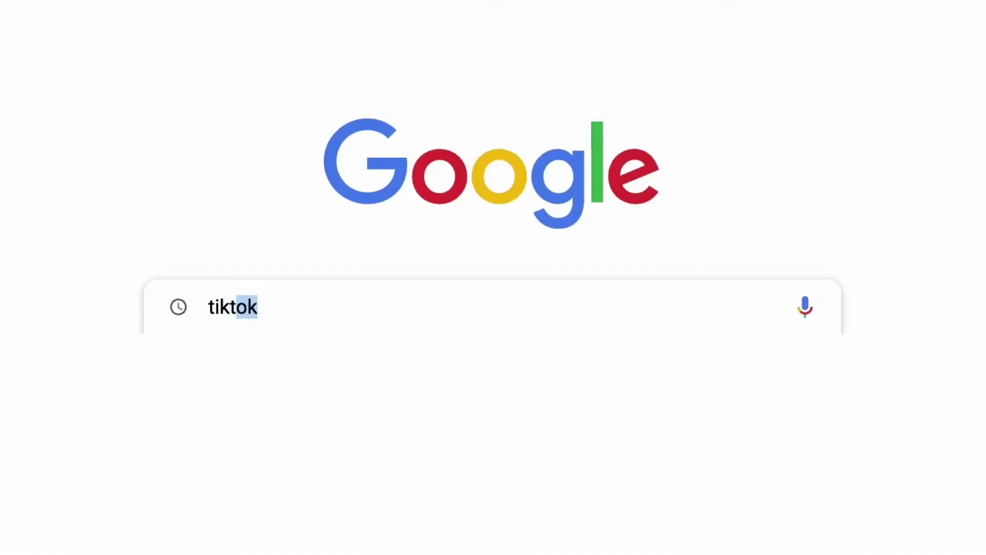
key(Enter)
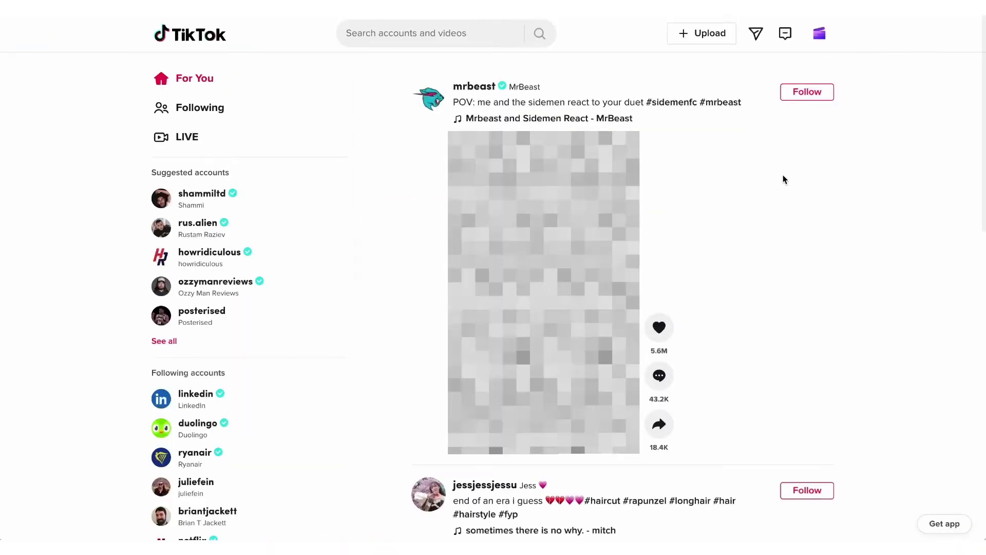
mouse_move(709, 34)
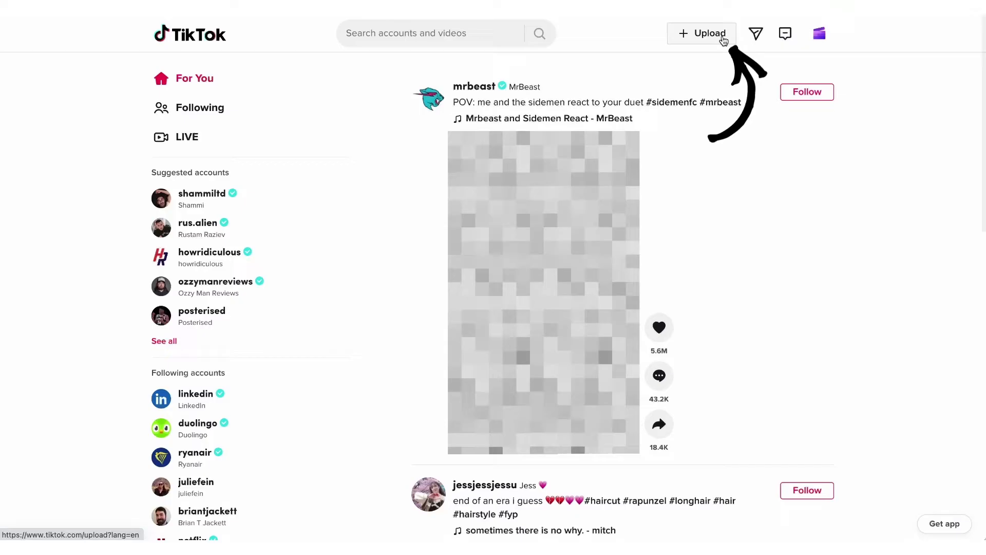
Upload the Demo Content video from the Demo folder on TikTok's Upload page.
click(702, 33)
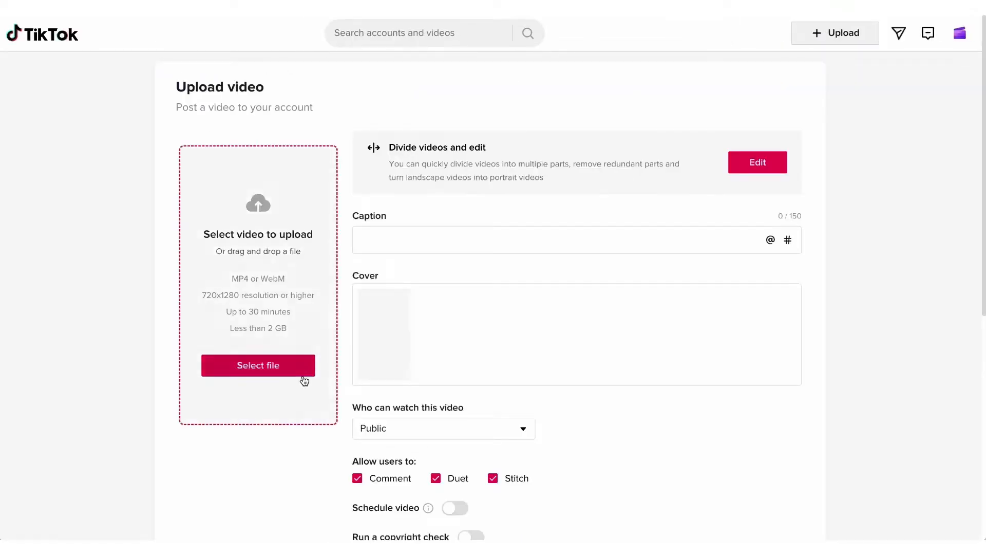
mouse_move(871, 299)
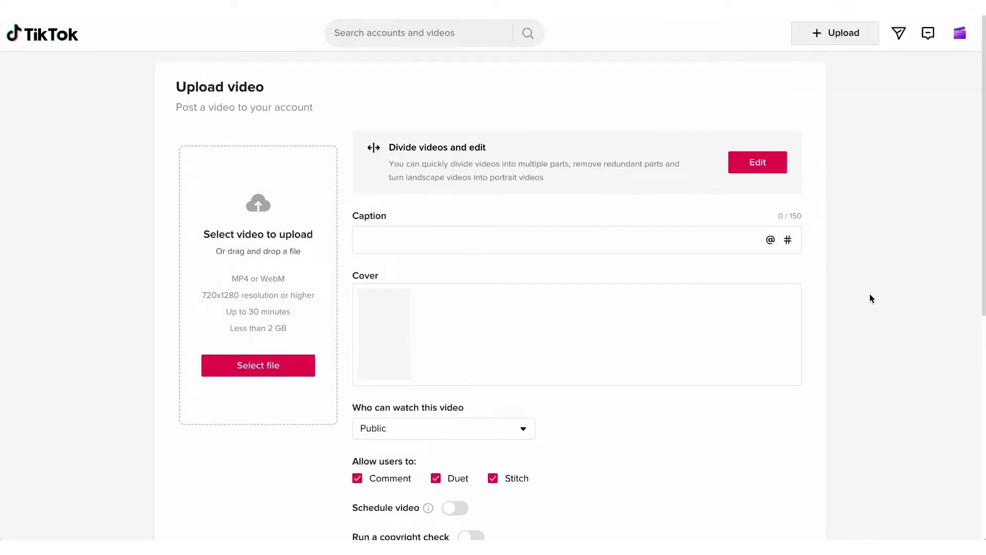
scroll(down, 3)
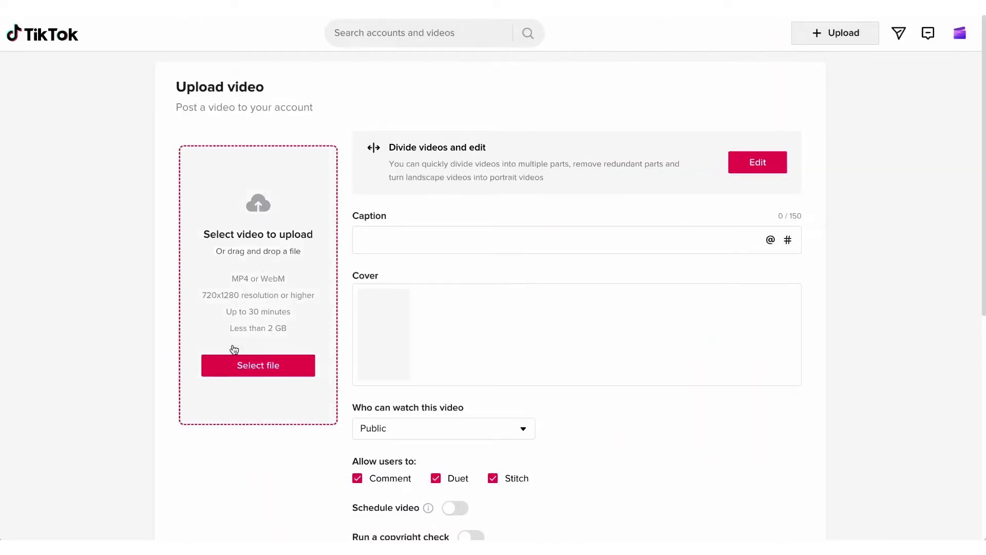
click(258, 365)
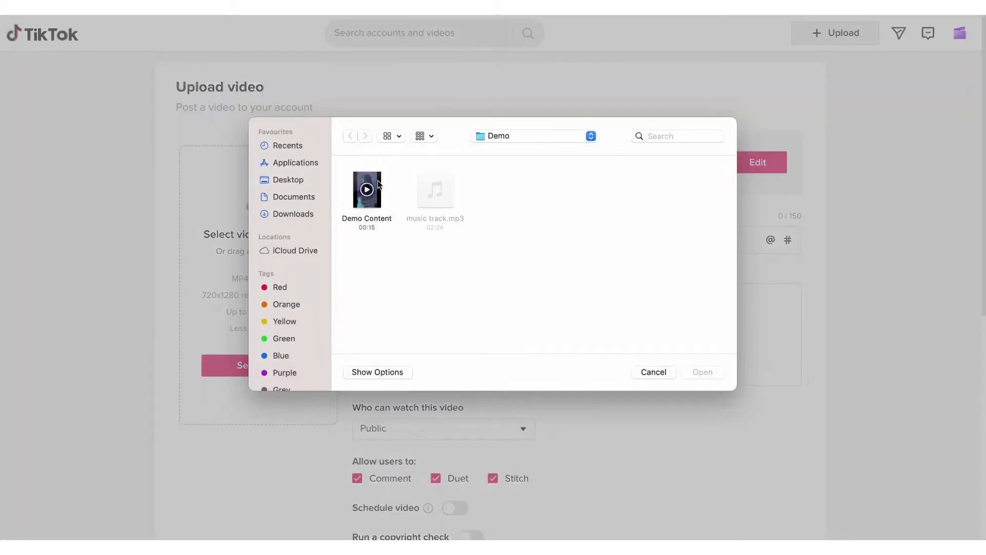
click(366, 189)
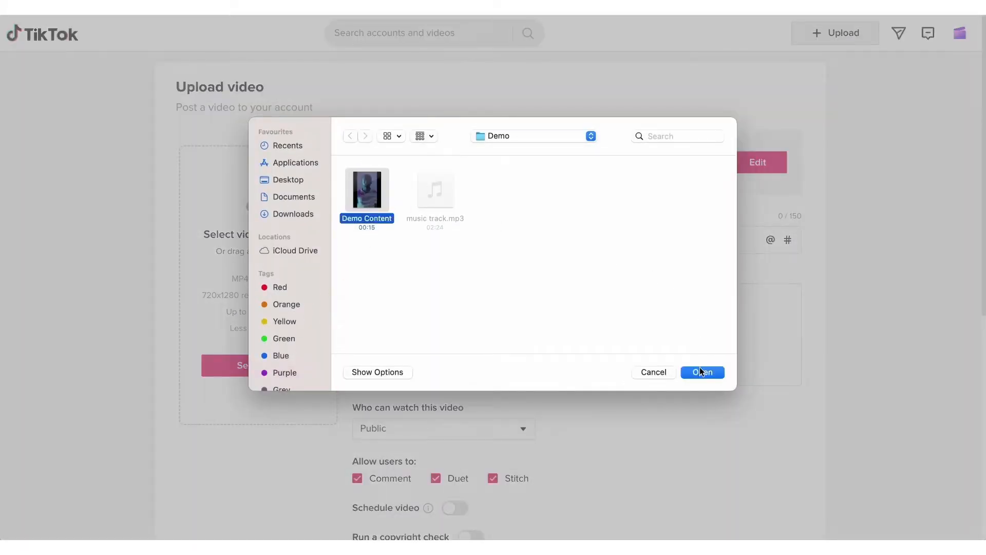
click(703, 371)
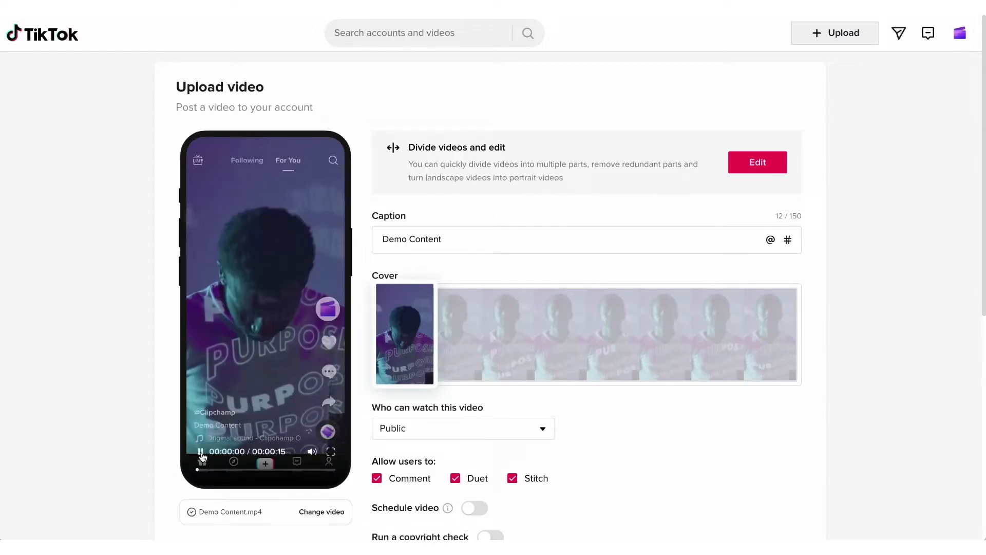
Preview the Demo Content video, then replace it via Change video.
click(200, 451)
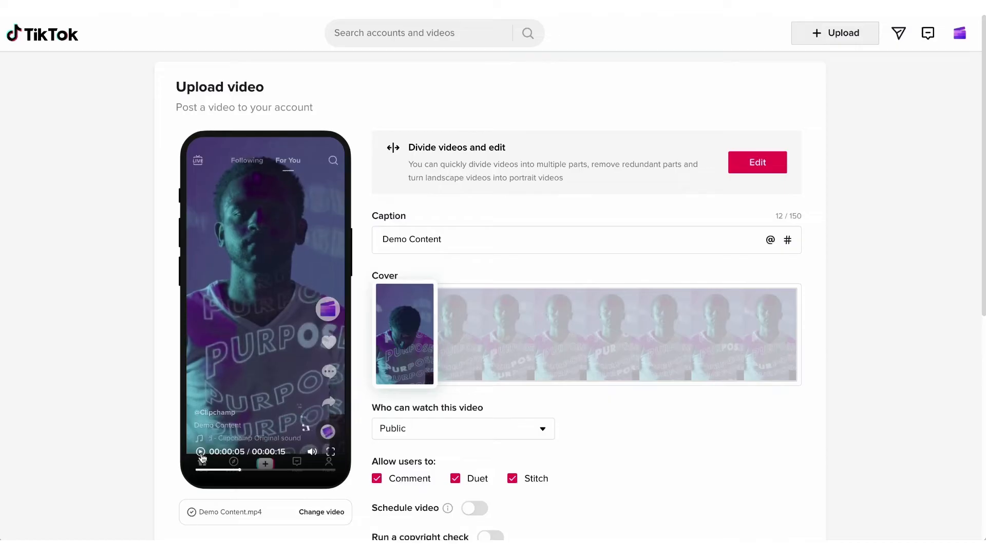
click(321, 511)
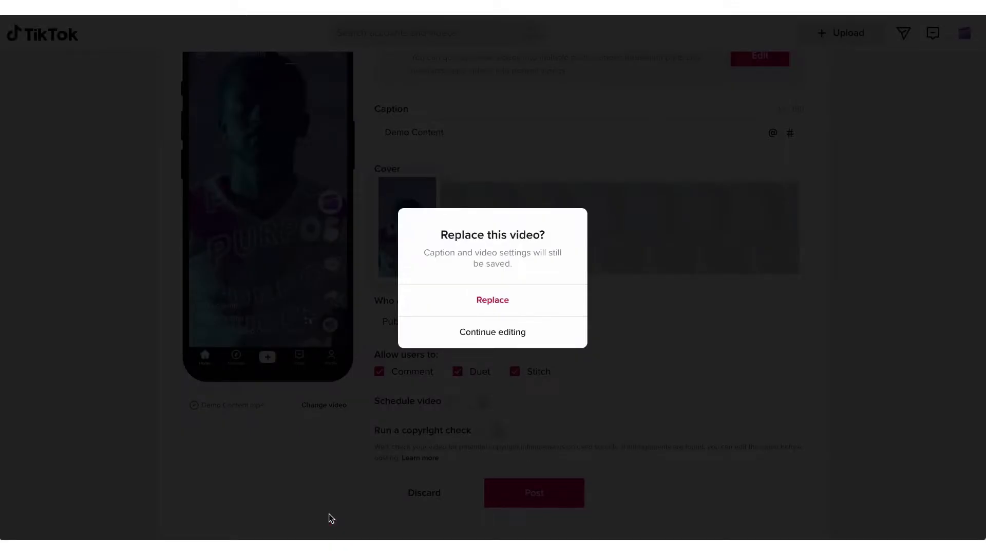
click(492, 300)
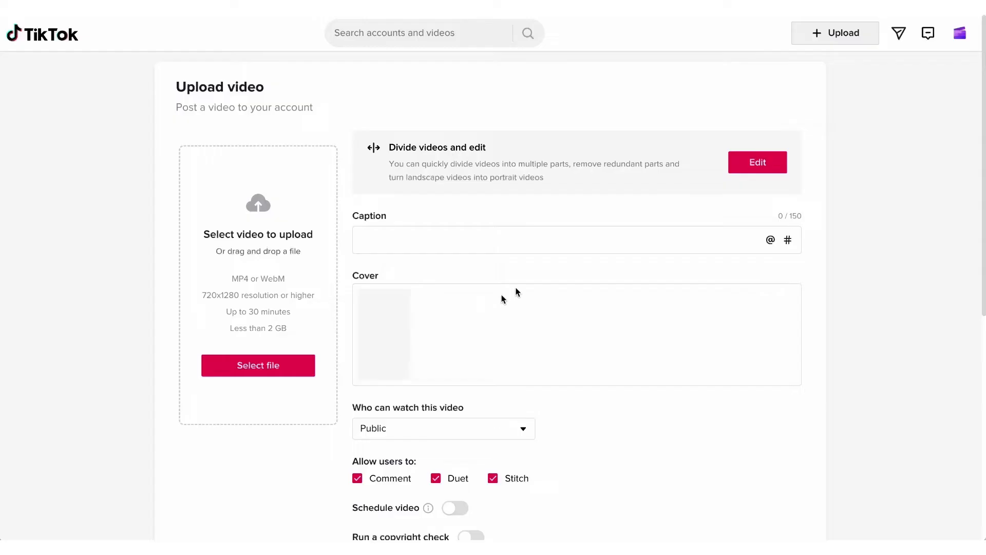
mouse_move(830, 334)
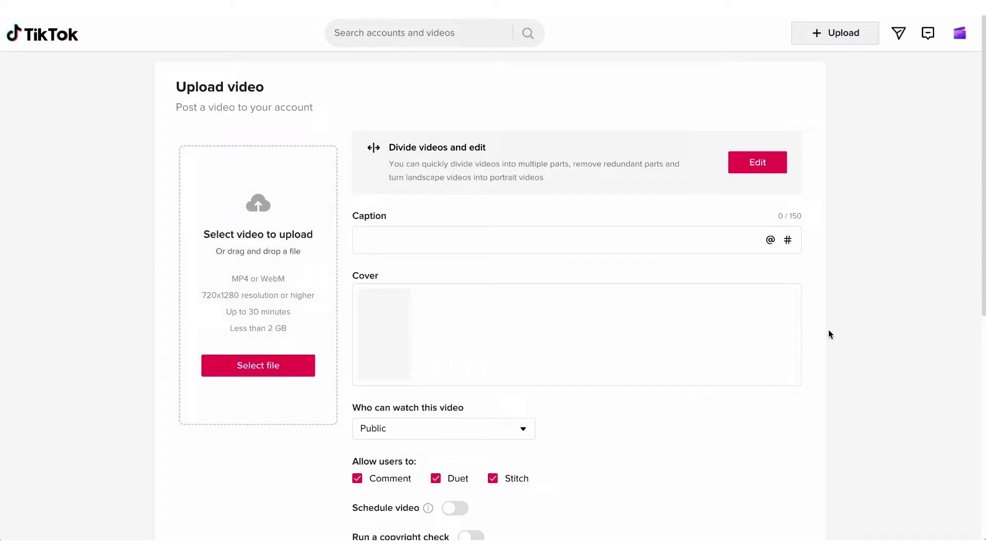
mouse_move(835, 314)
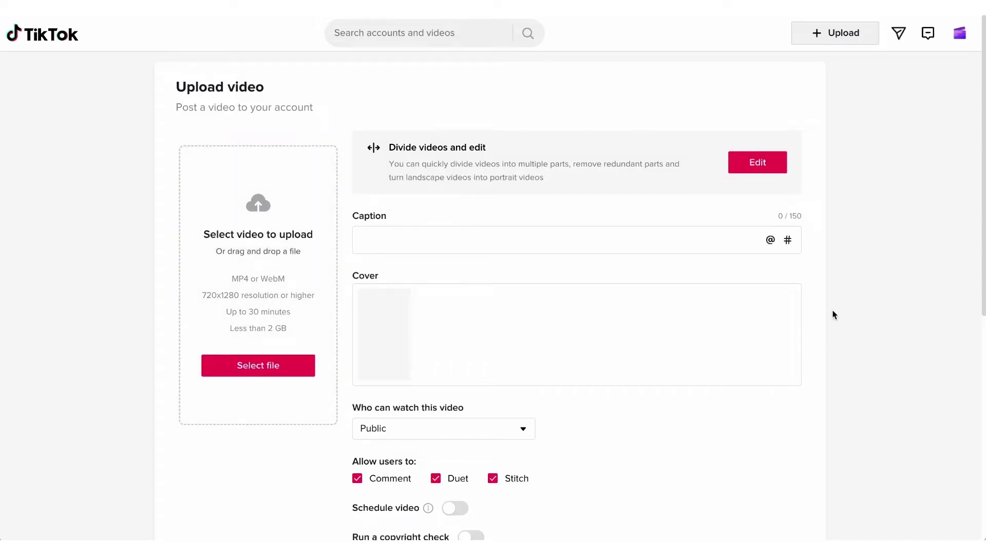
click(757, 161)
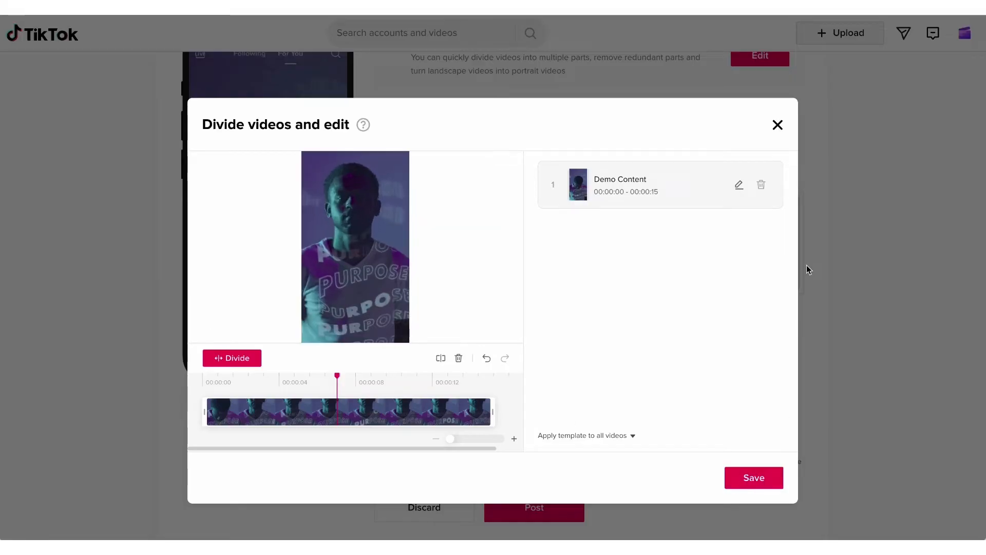
Close the Divide videos and edit dialog to return to the upload form.
click(753, 477)
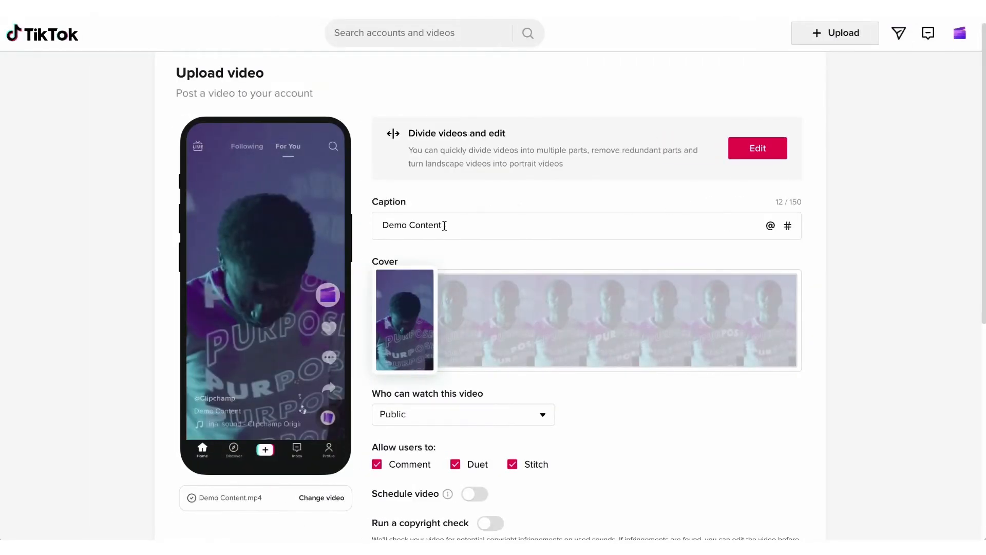
Enter the caption 'My caption here' and start adding hashtags with the # button.
text(My caption here)
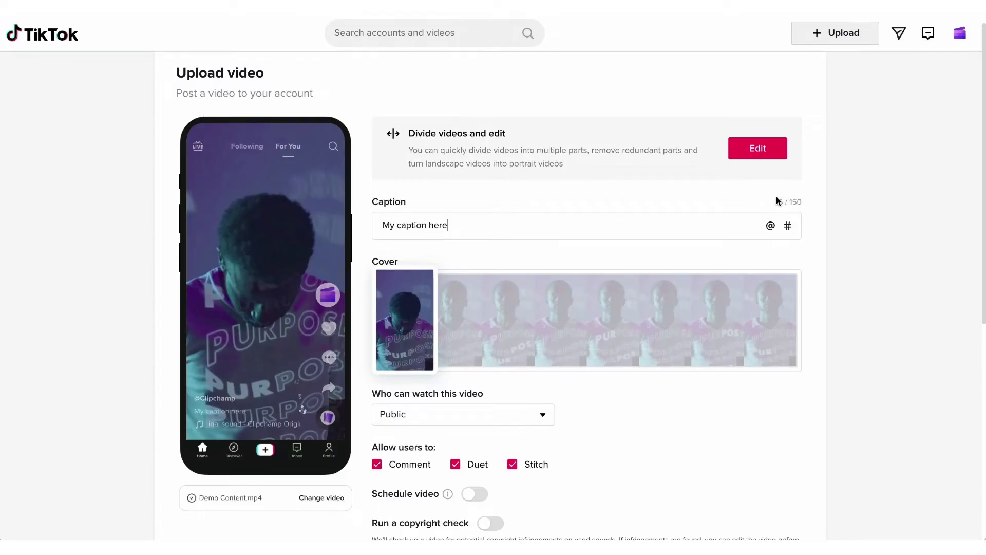
click(770, 226)
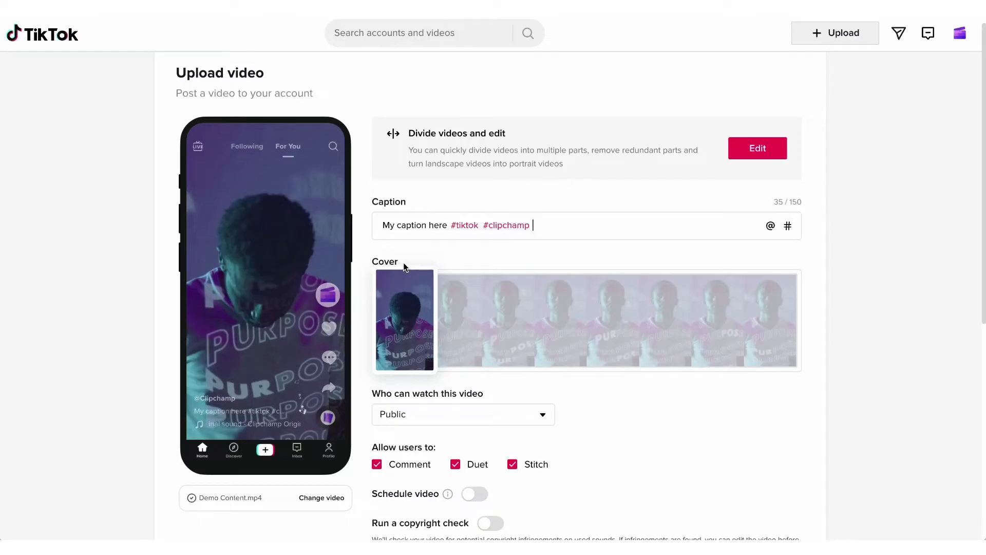
mouse_move(390, 310)
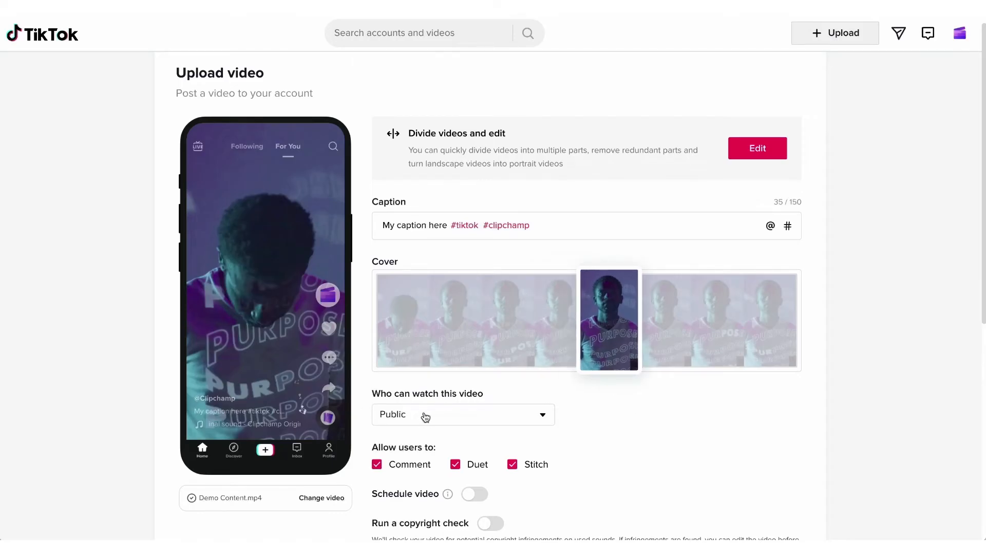
Keep Who can watch set to Public and re-allow comments.
click(462, 414)
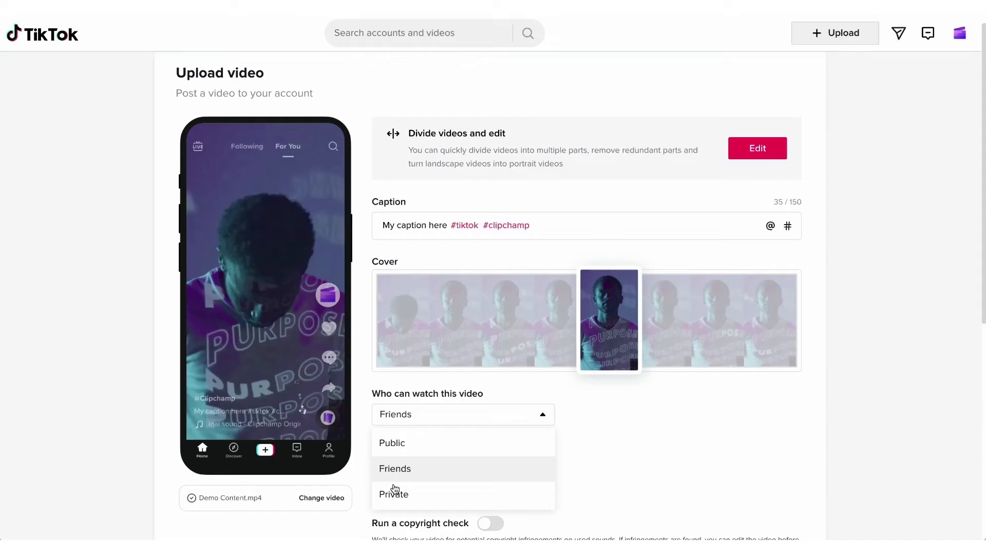
click(392, 442)
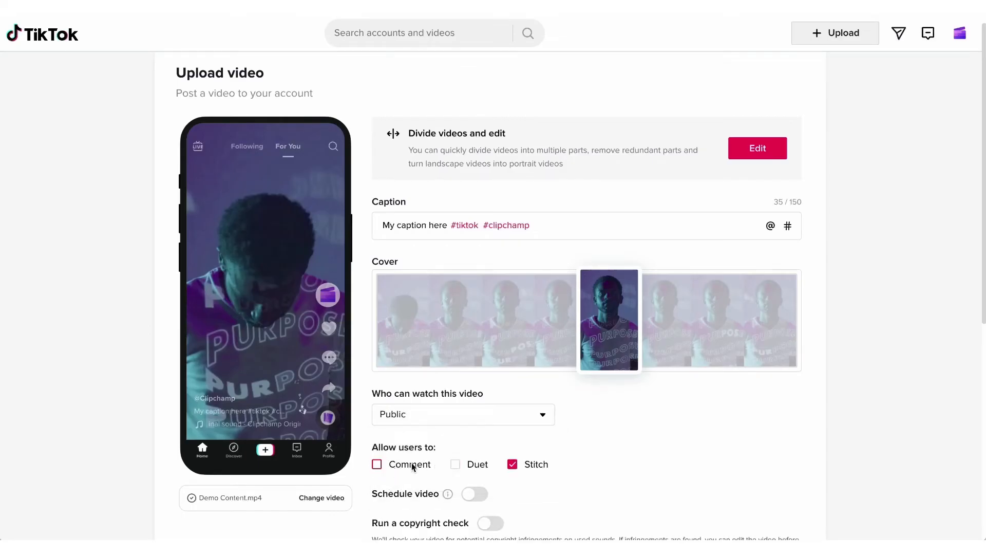
click(376, 464)
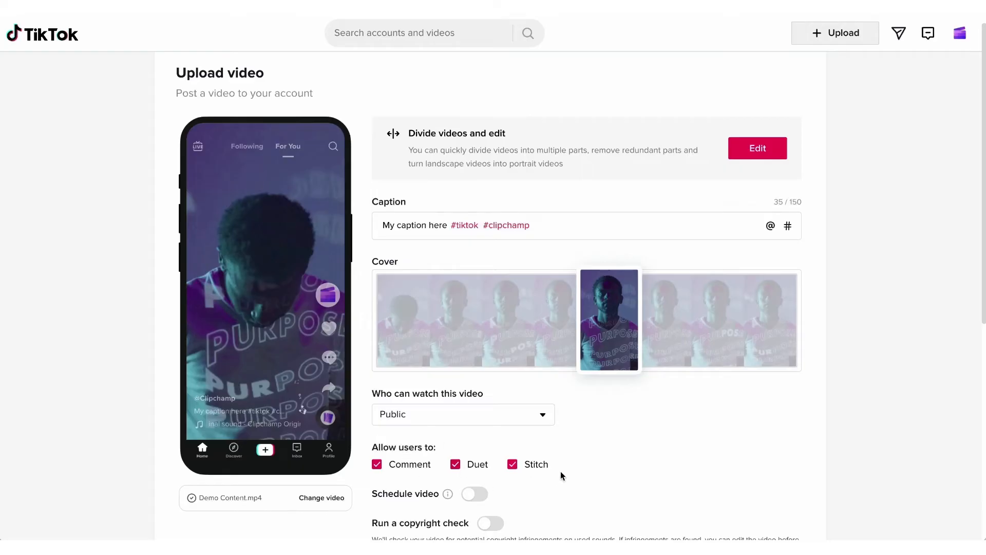
Toggle Schedule video on and off, then turn on Run a copyright check.
scroll(down, 3)
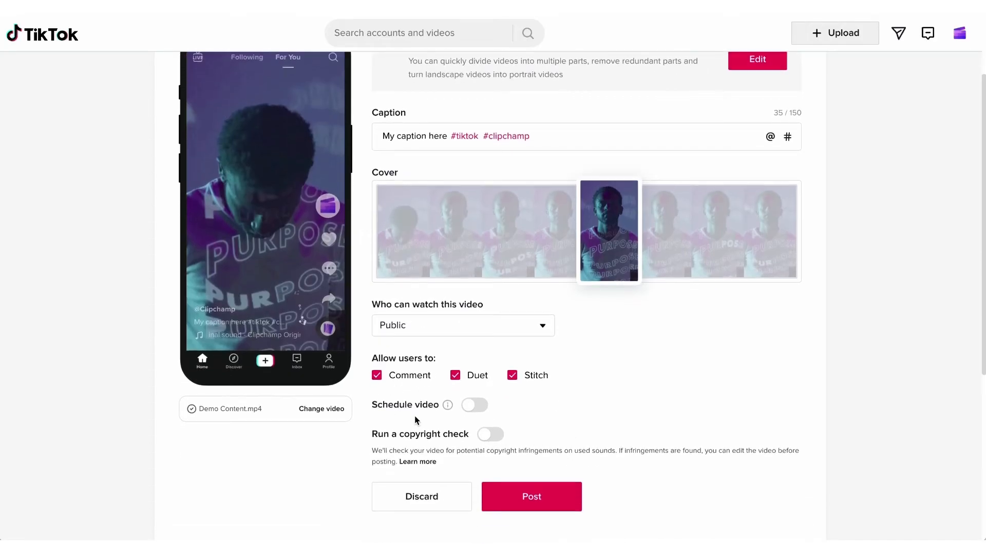
click(474, 404)
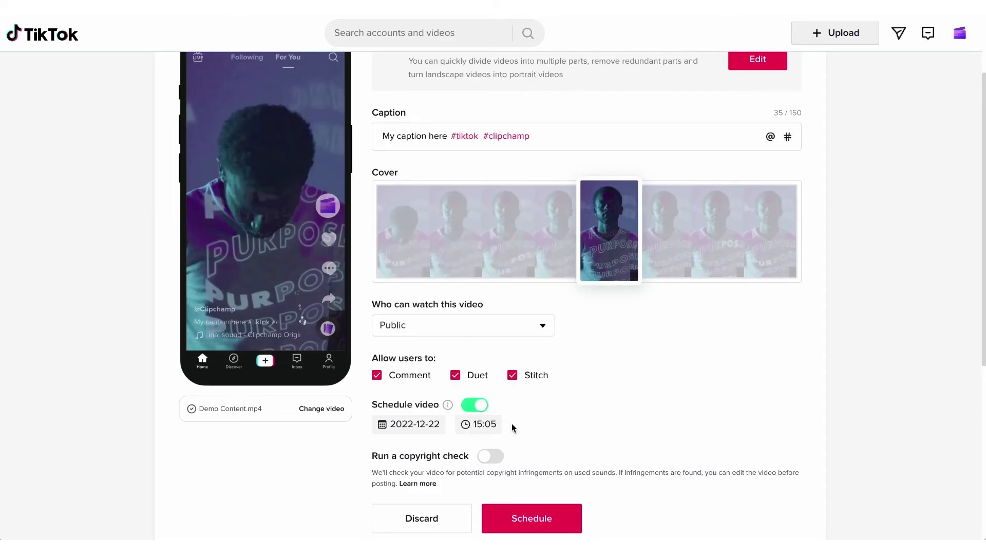
click(474, 404)
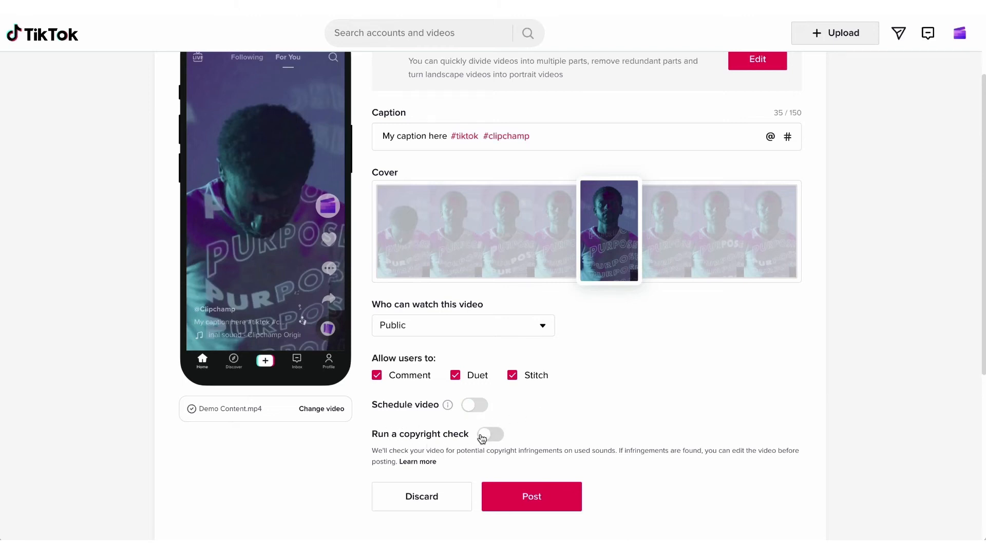
click(490, 434)
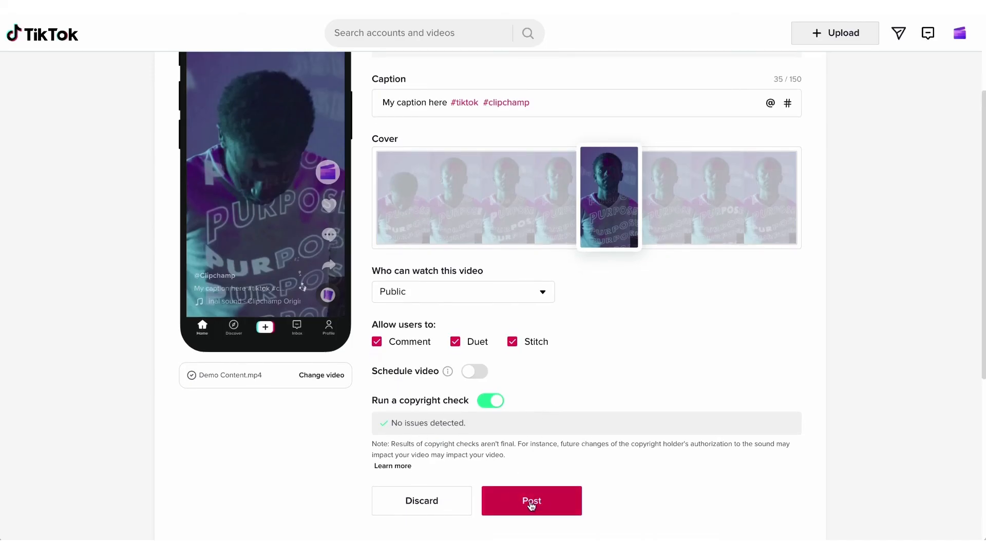
Post the Demo Content video and view it on the clipchamp profile.
click(530, 499)
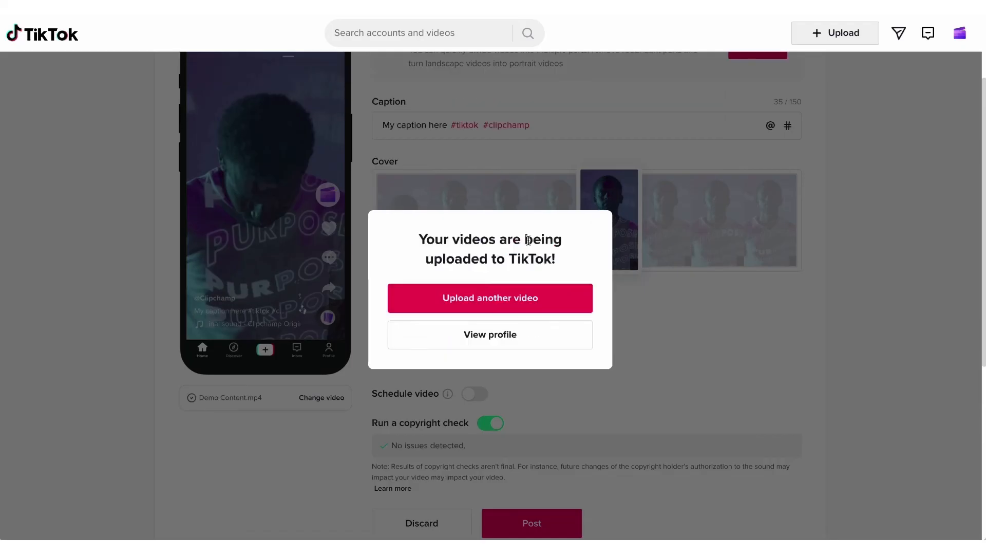
mouse_move(506, 233)
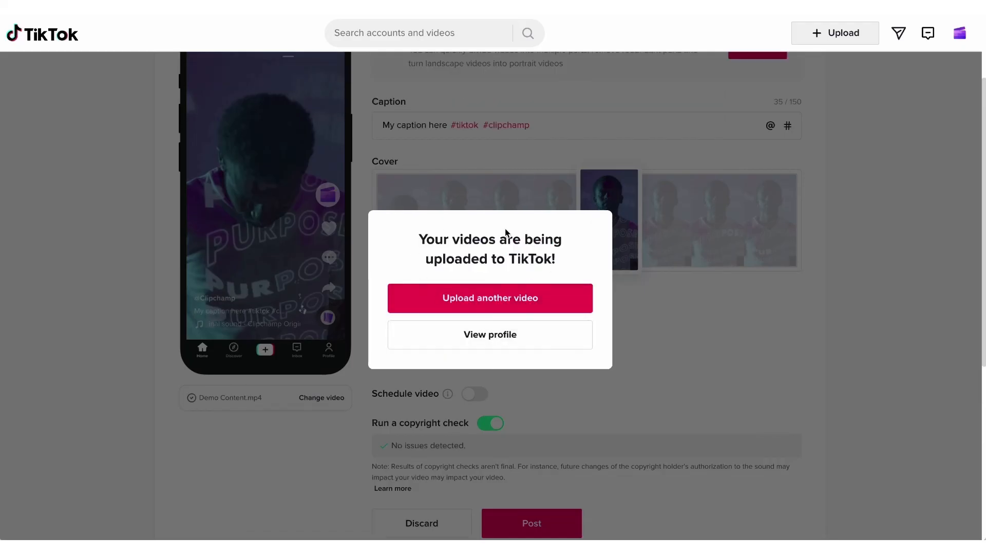
click(489, 334)
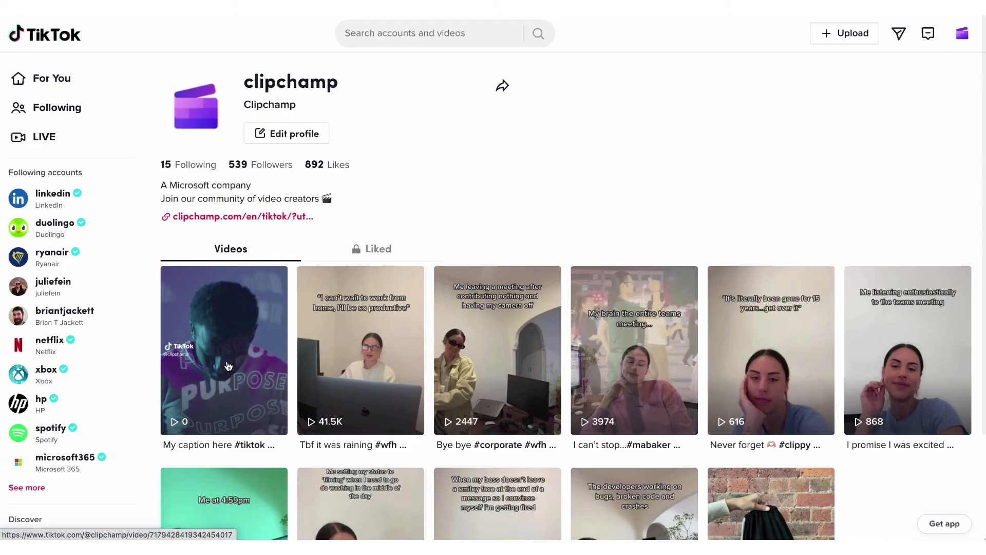